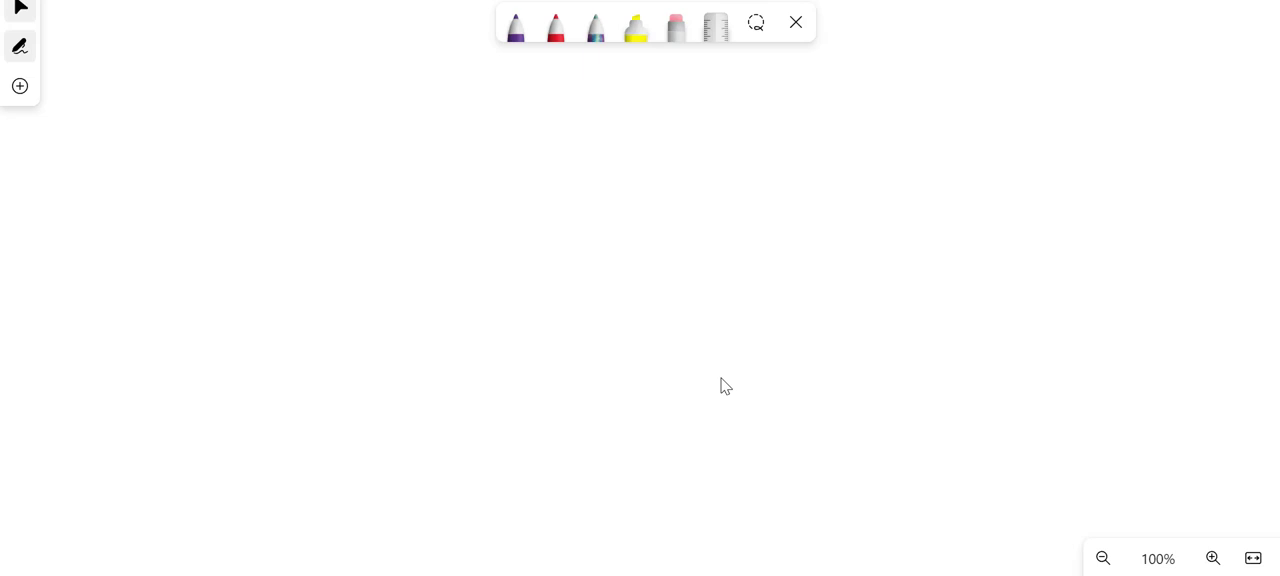
- Add a canvas text box containing the question about what drove AI's widespread adoption
{"action": "right_click", "coordinate": [725, 386]}
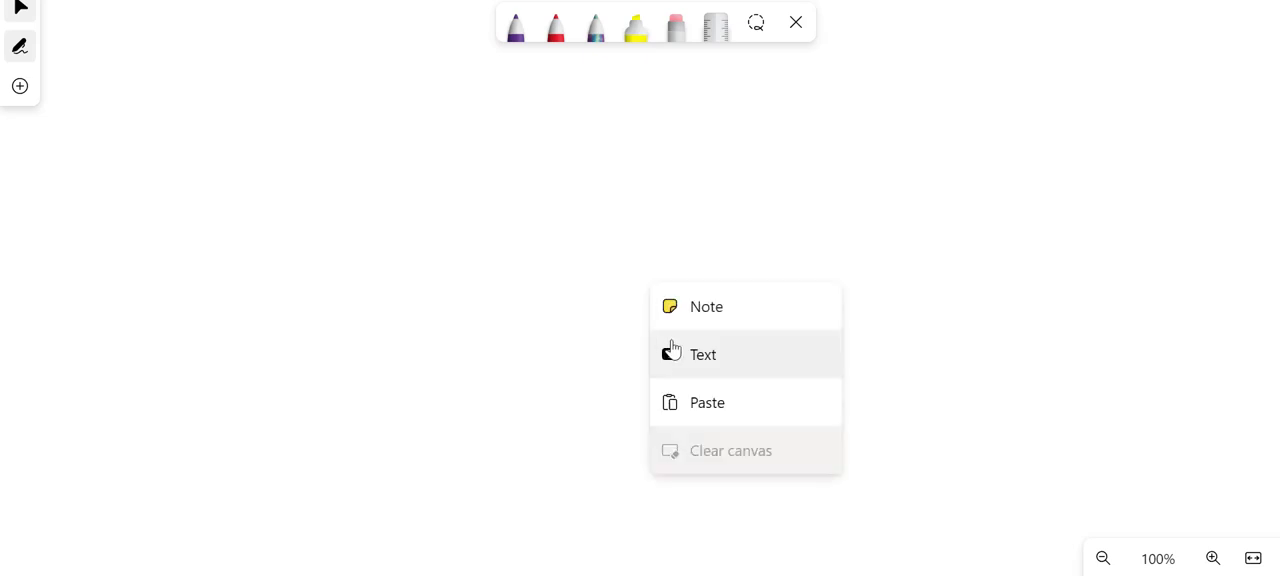
{"action": "left_click", "coordinate": [702, 354]}
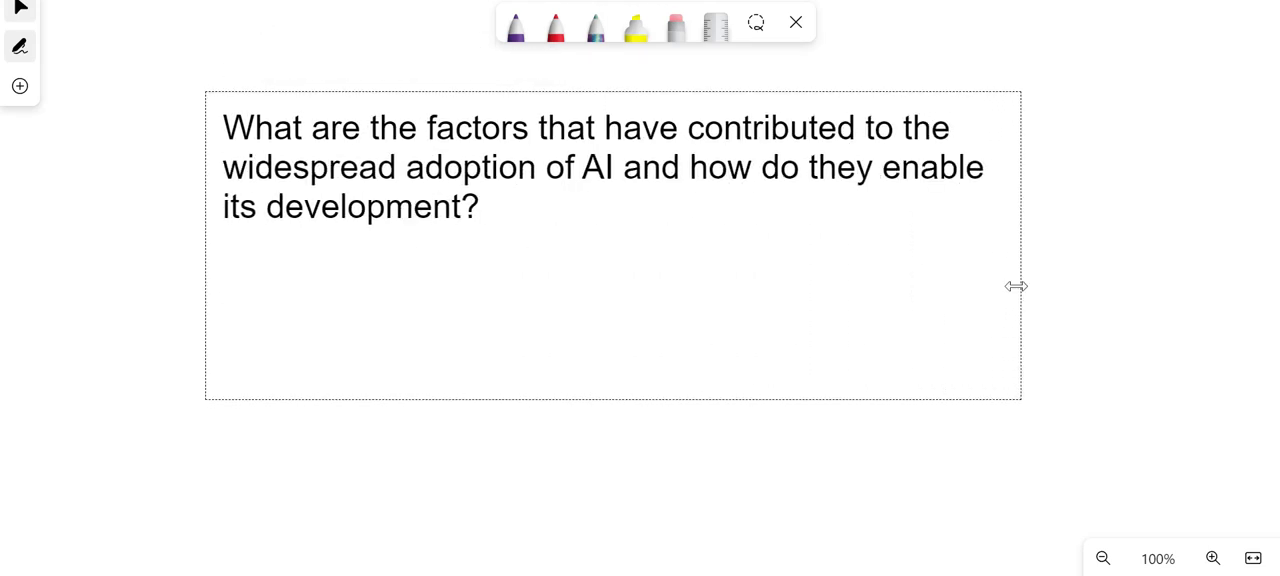
- Append '6 marks' to the question and add a text box with the Moore's law notes
{"action": "left_click", "coordinate": [600, 207]}
{"action": "type", "text": " 6 marks"}
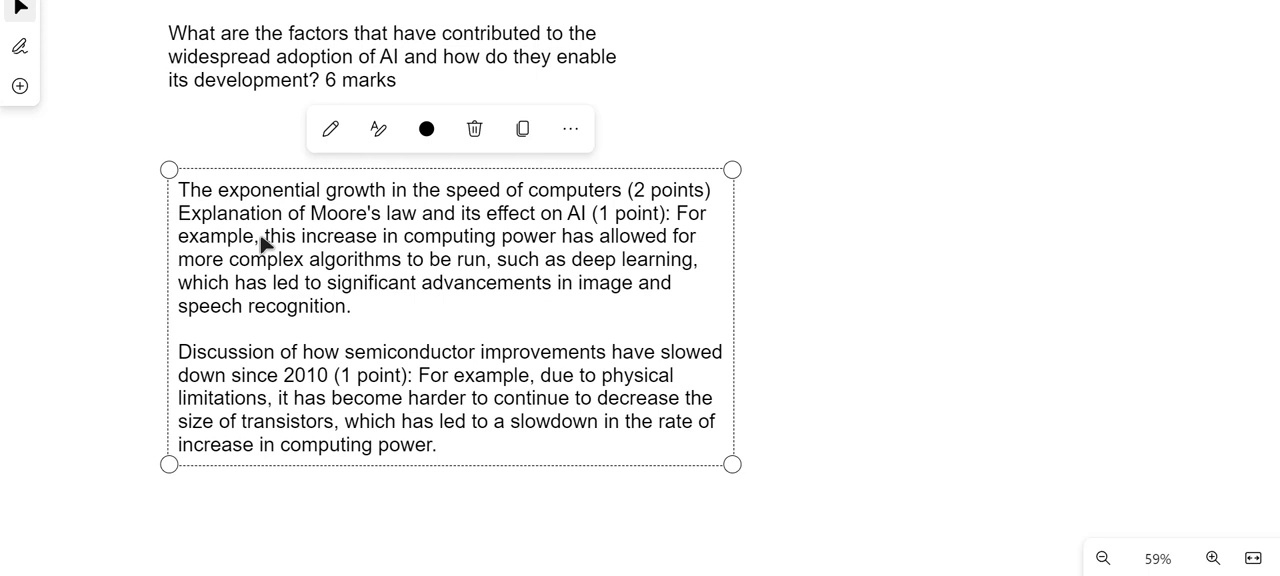
{"action": "mouse_move", "coordinate": [272, 247]}
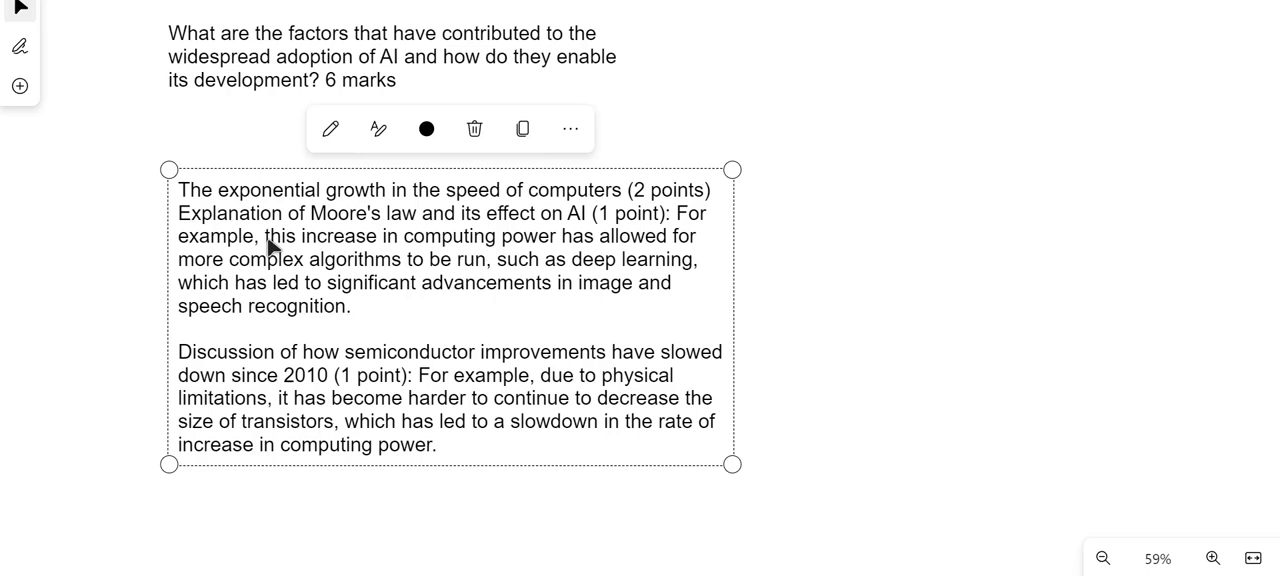
- Draw purple rectangles and strokes for CPU, R and Google beside the Moore's law notes
{"action": "left_click_drag", "start_coordinate": [755, 130], "coordinate": [1040, 380]}
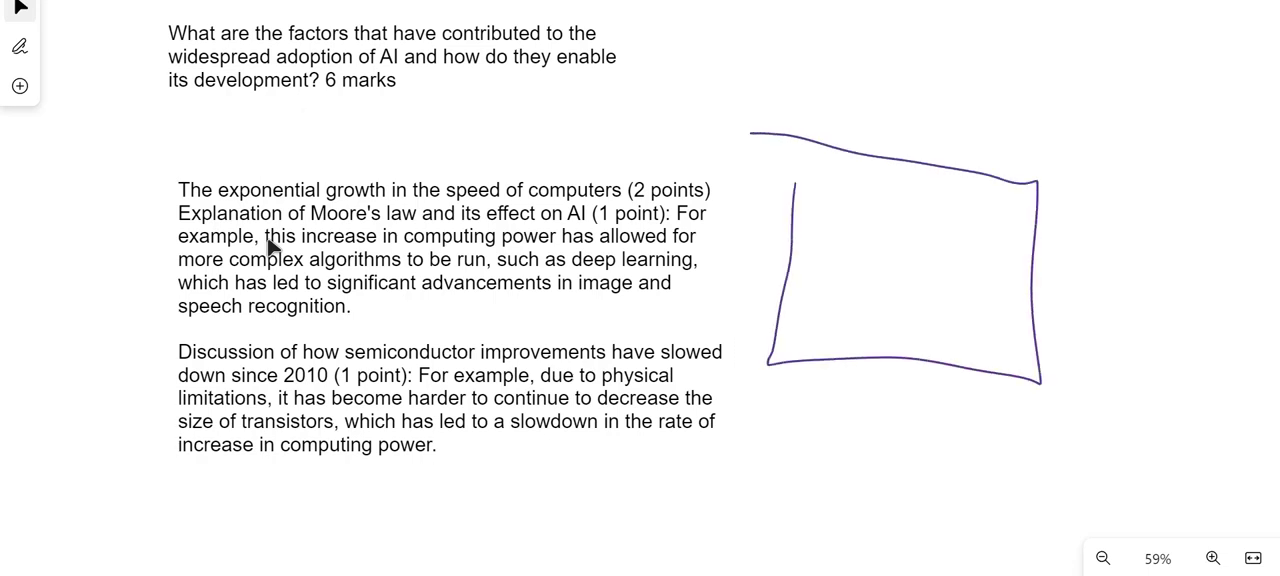
{"action": "left_click_drag", "start_coordinate": [920, 210], "coordinate": [940, 270]}
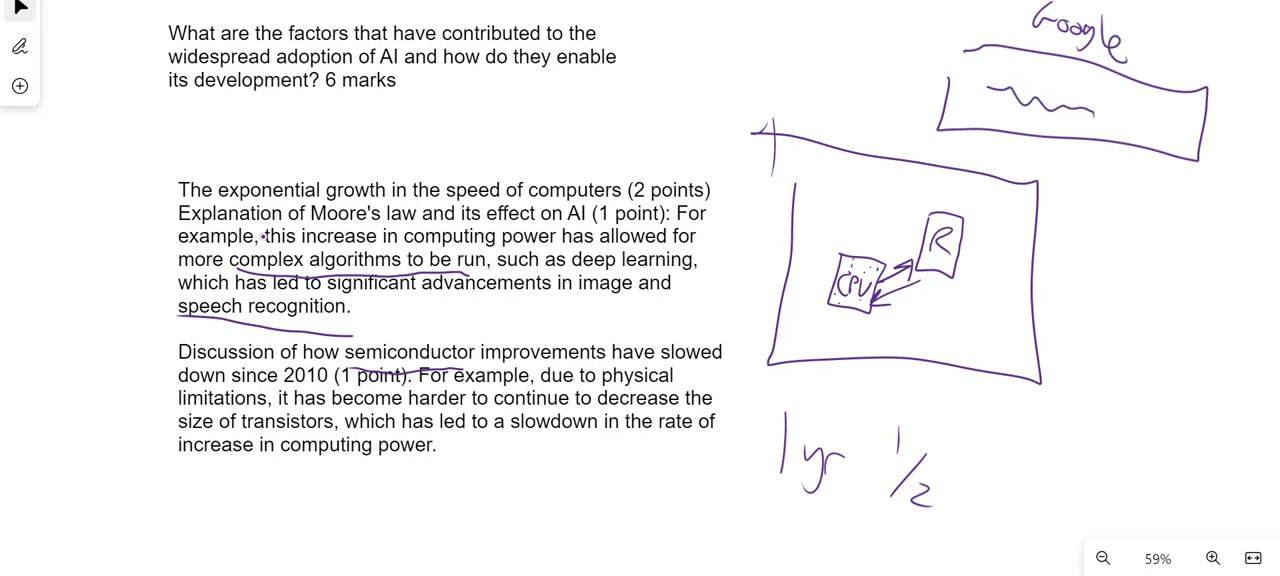
{"action": "left_click_drag", "start_coordinate": [1210, 110], "coordinate": [1255, 155]}
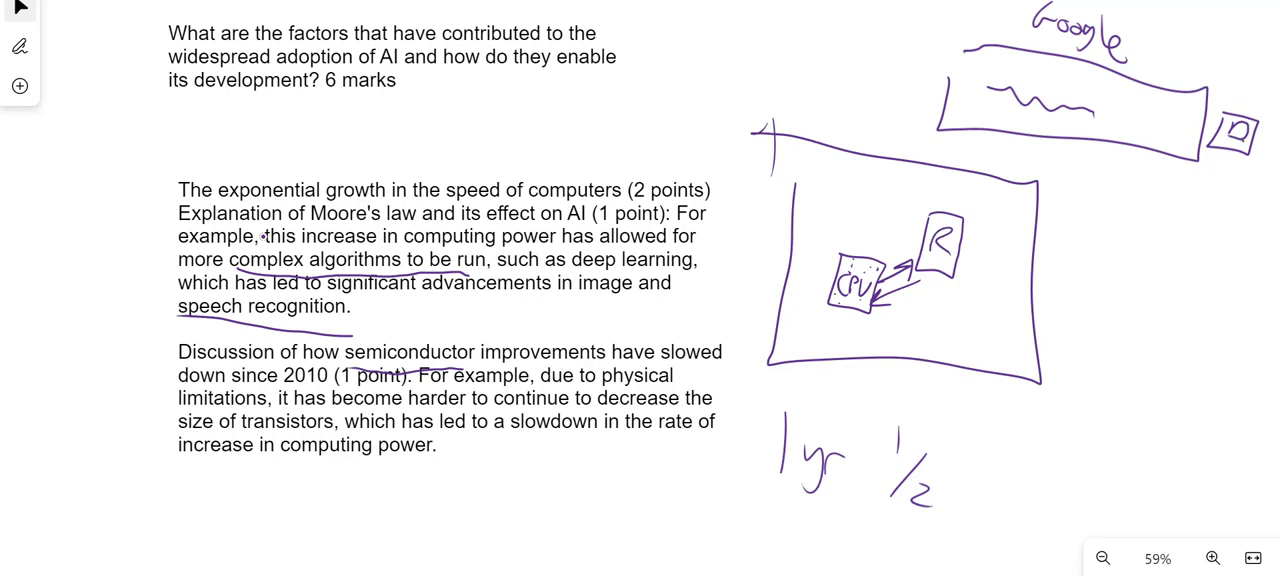
{"action": "left_click_drag", "start_coordinate": [970, 100], "coordinate": [1140, 148]}
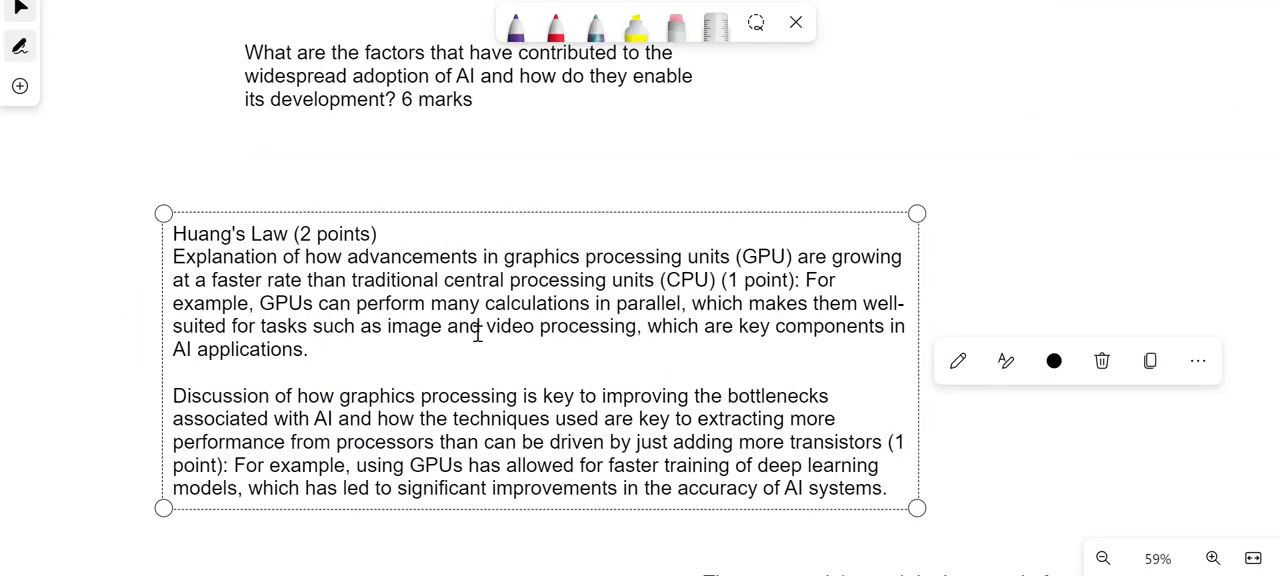
- Box the GPU and CPU labels and draw an arrow from CPU toward RAM
{"action": "left_click", "coordinate": [245, 233]}
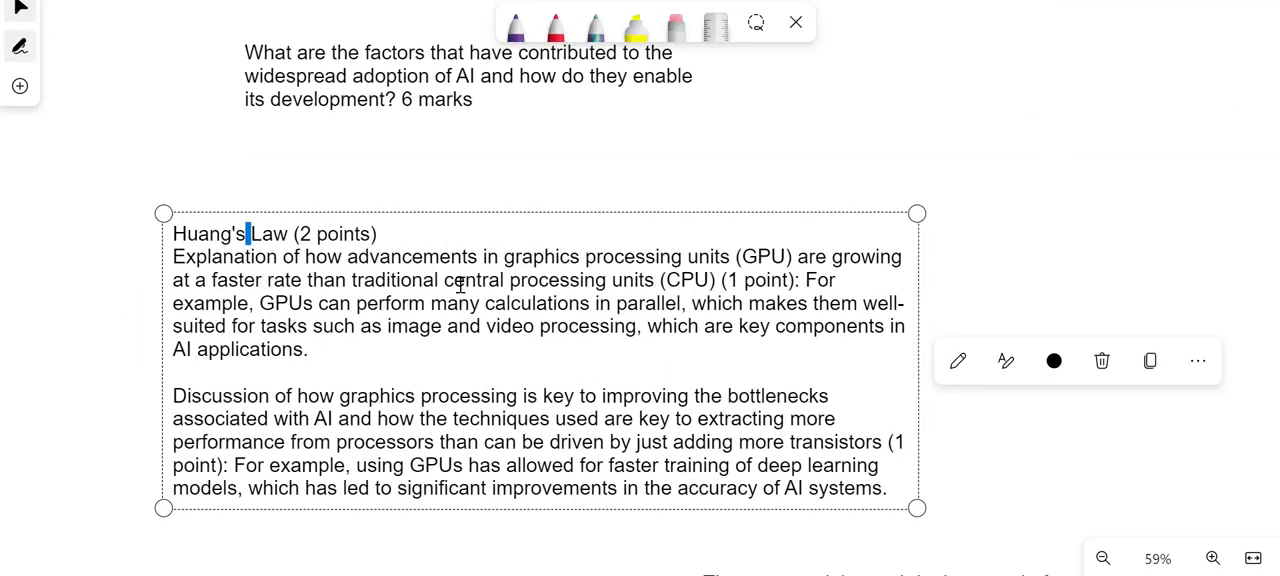
{"action": "double_click", "coordinate": [757, 256]}
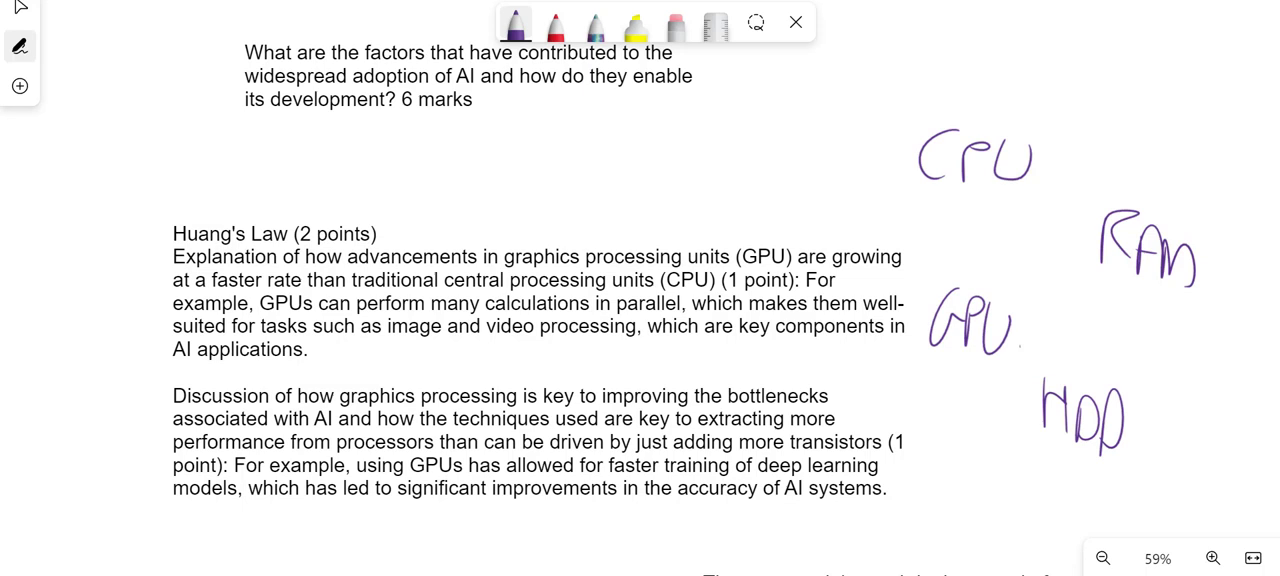
{"action": "left_click_drag", "start_coordinate": [910, 280], "coordinate": [1030, 385]}
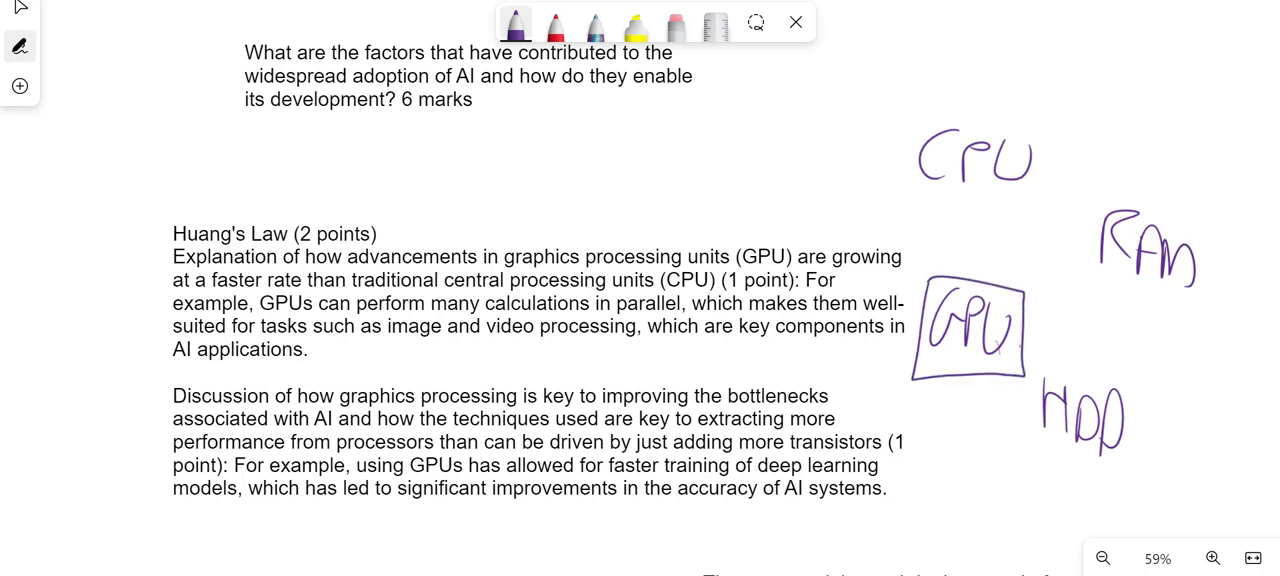
{"action": "left_click_drag", "start_coordinate": [885, 95], "coordinate": [1090, 240]}
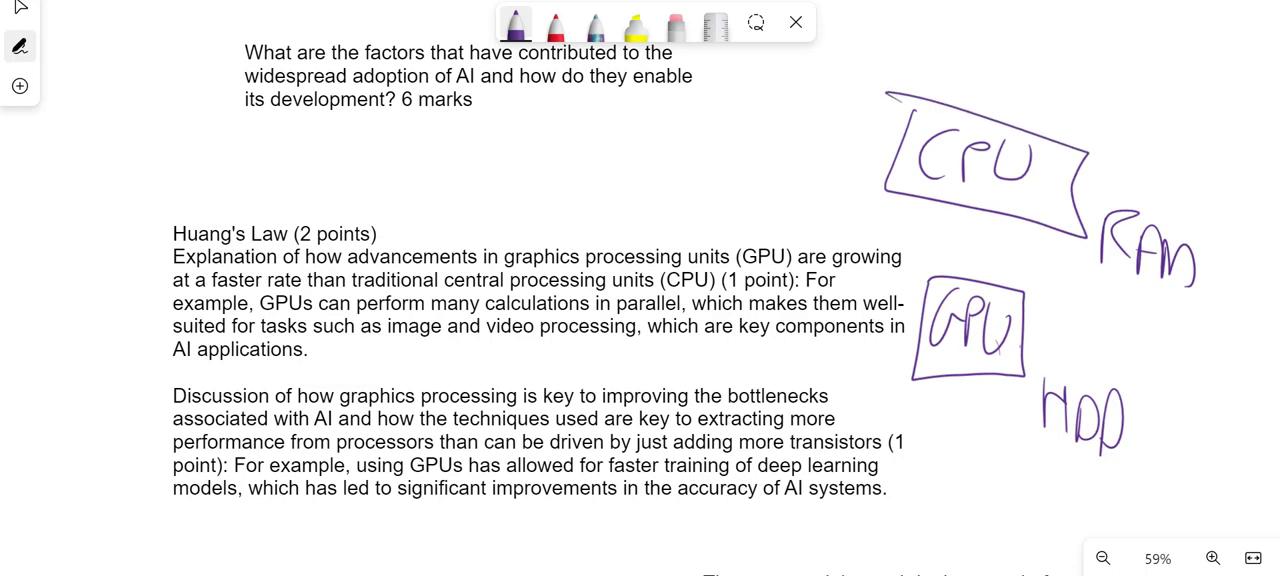
{"action": "left_click_drag", "start_coordinate": [1025, 320], "coordinate": [1100, 290]}
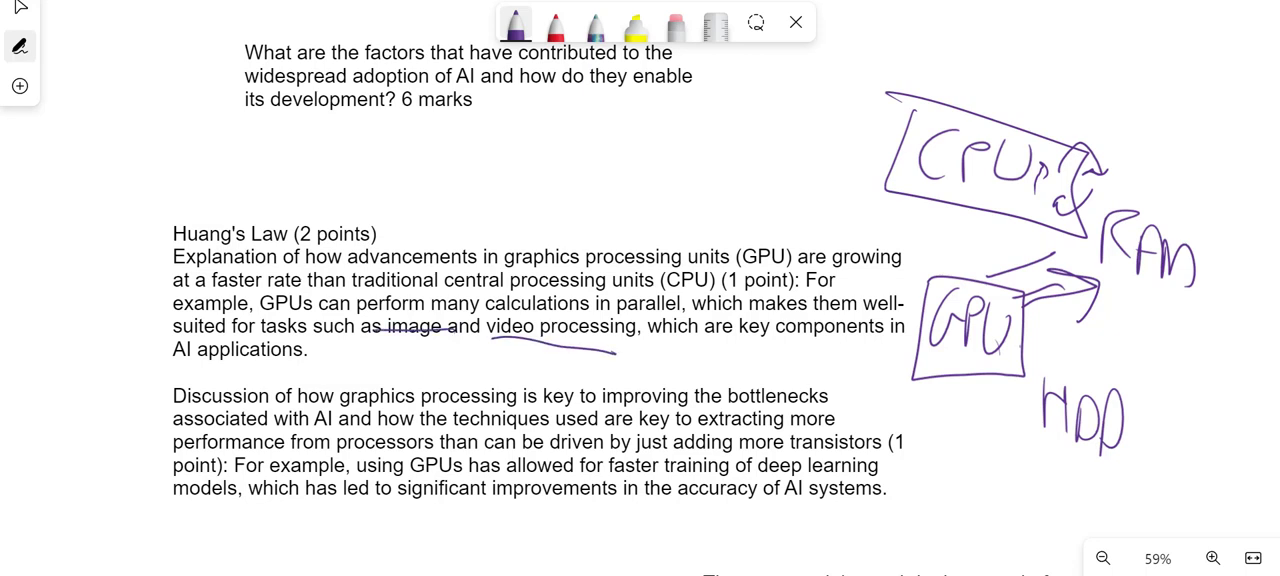
- Underline 'AI applications', 'parallel' and 'bottlenecks', and sketch stick figures near RAM
{"action": "left_click_drag", "start_coordinate": [180, 370], "coordinate": [283, 370]}
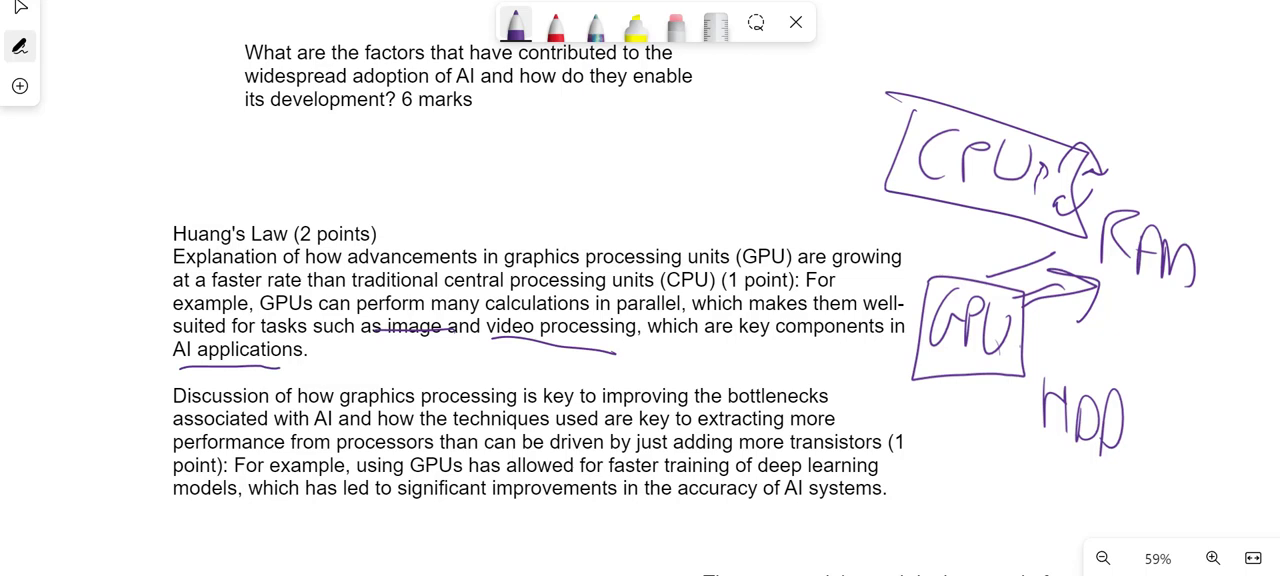
{"action": "left_click_drag", "start_coordinate": [615, 315], "coordinate": [675, 315]}
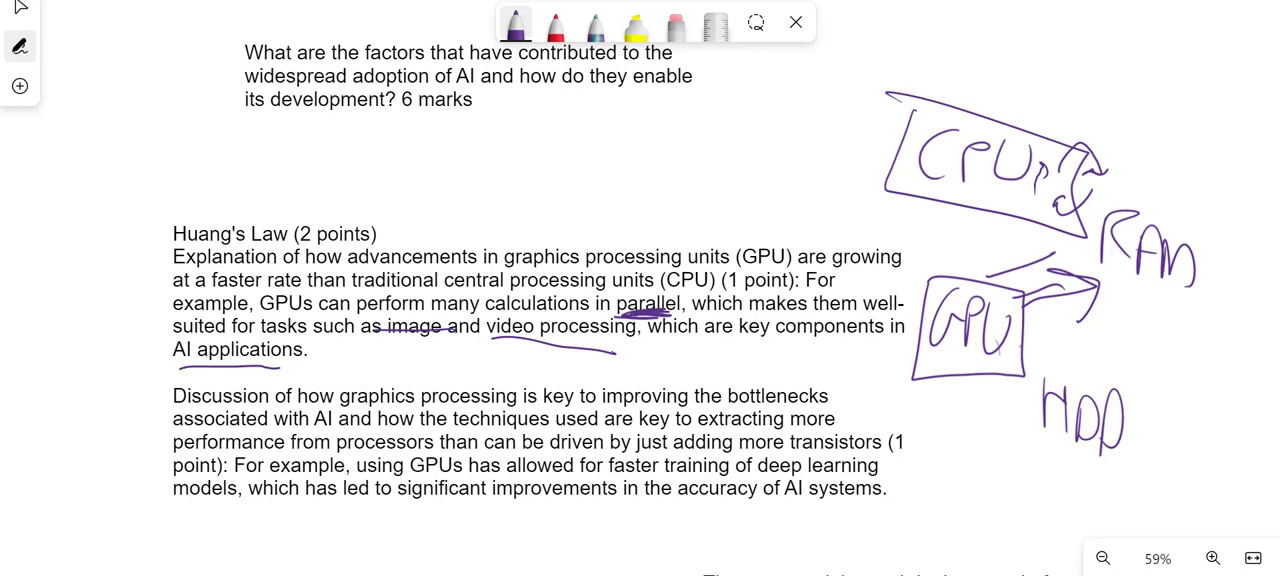
{"action": "left_click_drag", "start_coordinate": [728, 410], "coordinate": [800, 410]}
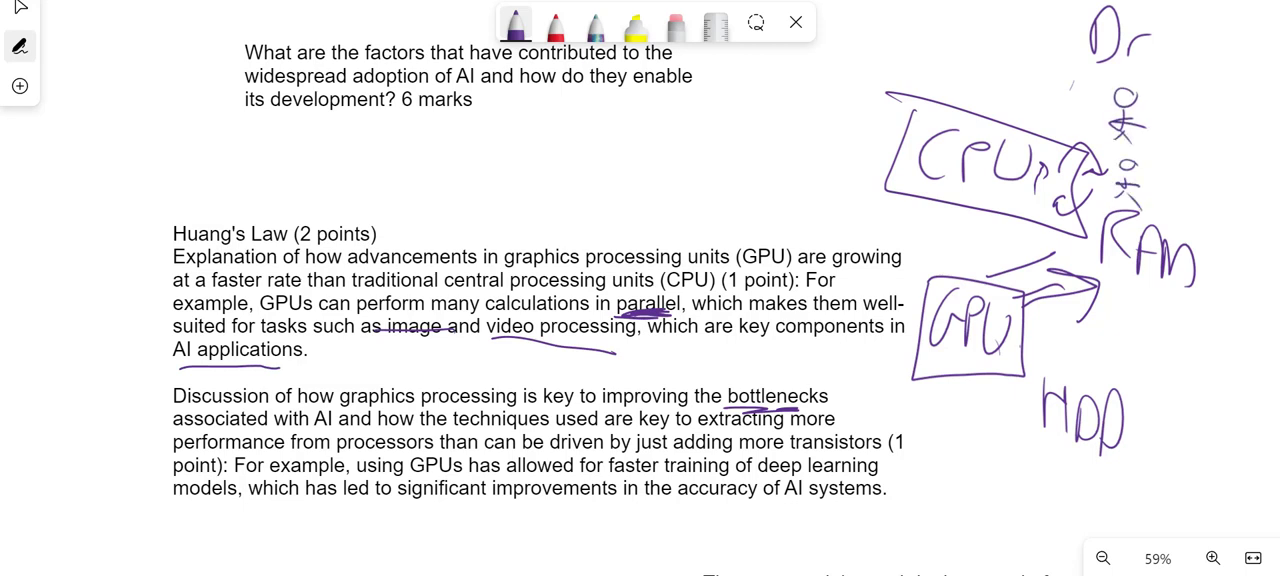
{"action": "left_click_drag", "start_coordinate": [1170, 100], "coordinate": [1185, 175]}
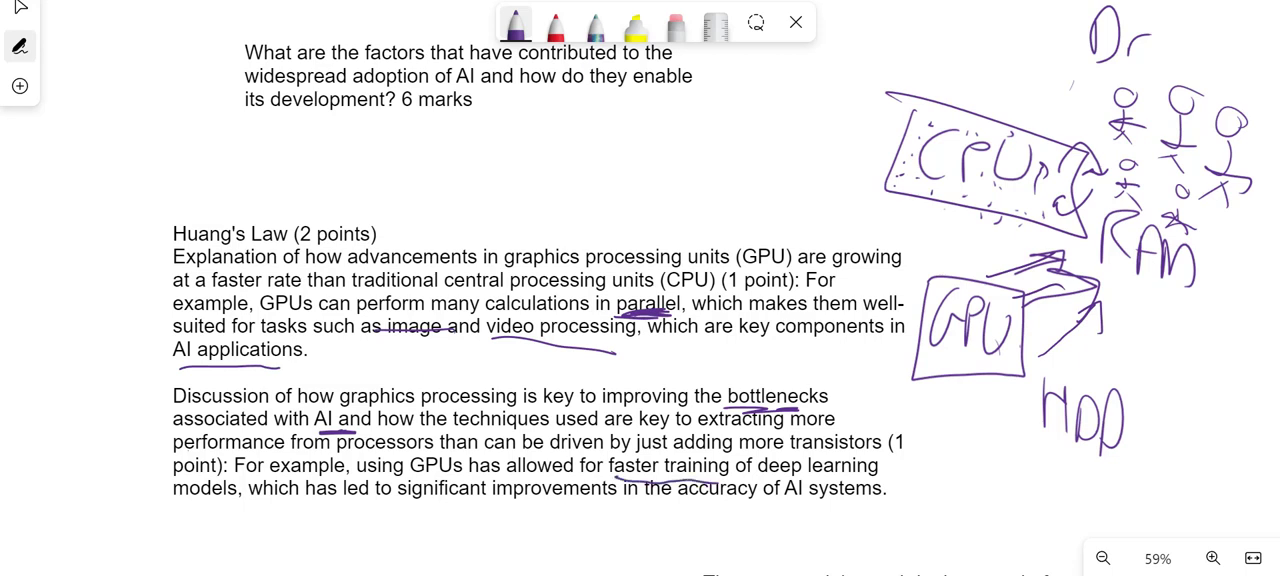
- Underline deep learning and AI accuracy, circle Moore's law mark, and handwrite Huang's law below
{"action": "left_click_drag", "start_coordinate": [760, 480], "coordinate": [880, 479]}
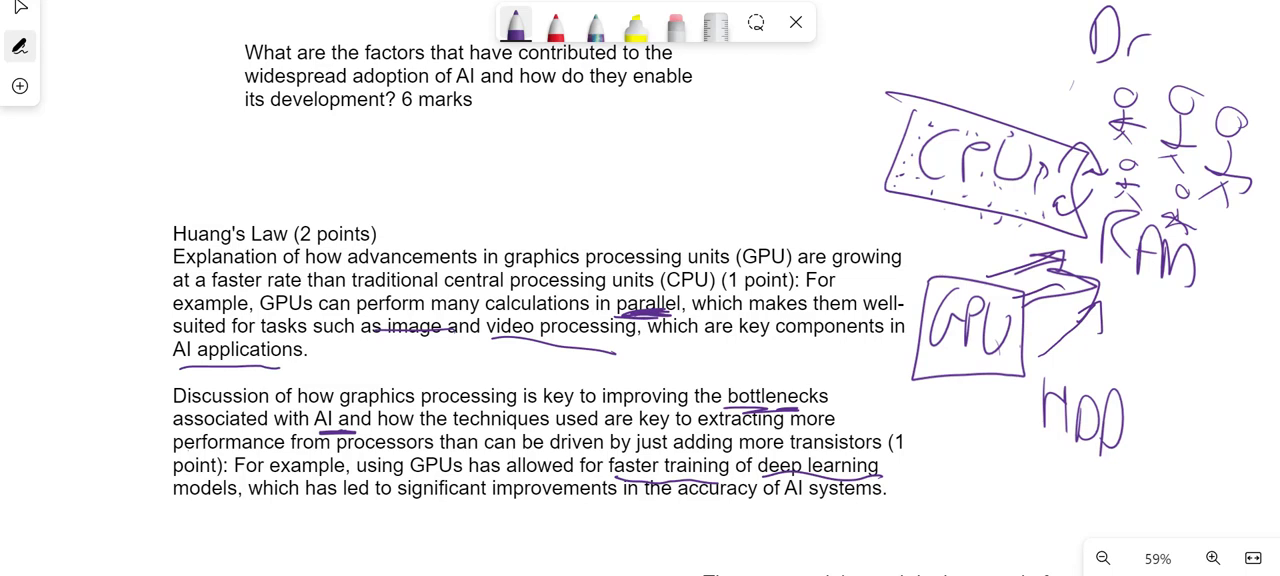
{"action": "left_click_drag", "start_coordinate": [662, 510], "coordinate": [855, 505]}
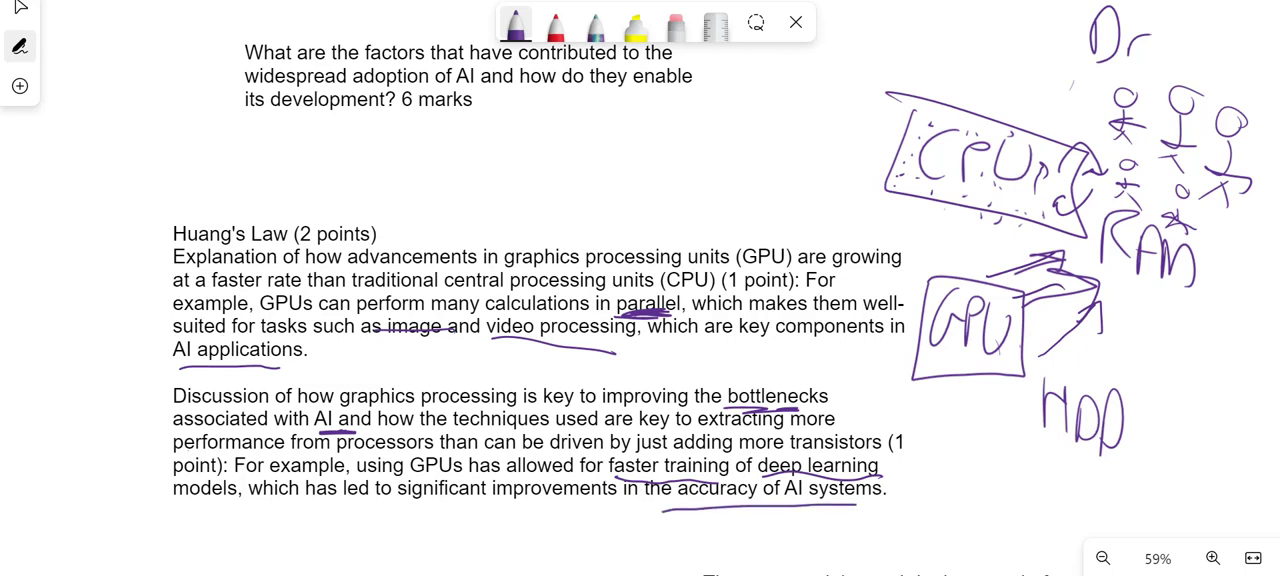
{"action": "left_click_drag", "start_coordinate": [175, 150], "coordinate": [290, 150]}
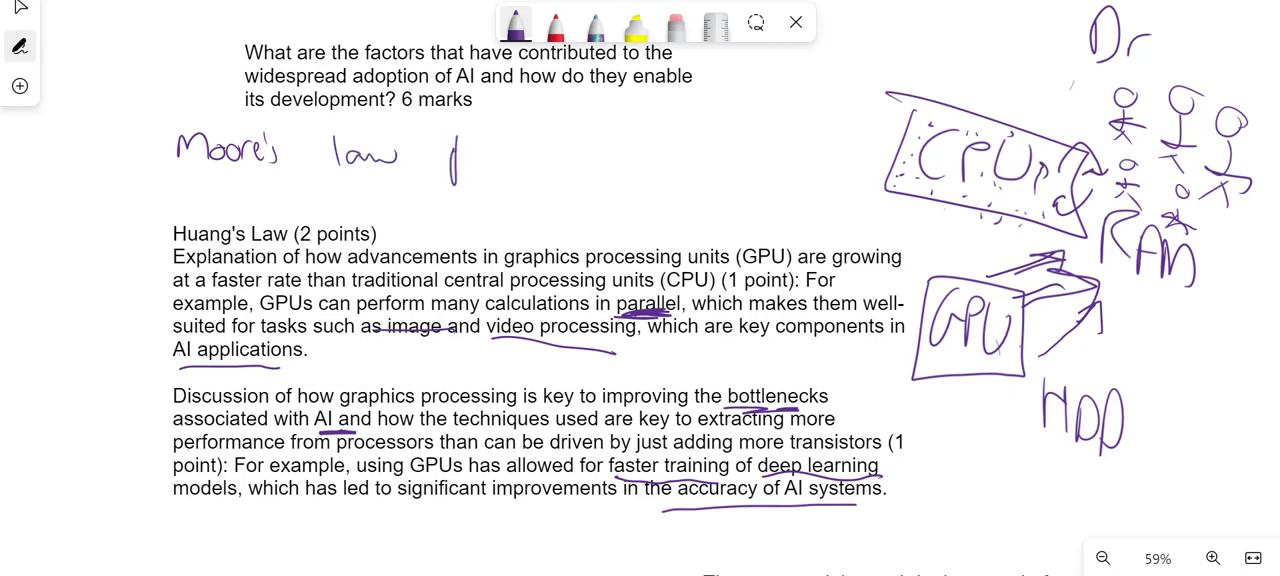
{"action": "left_click_drag", "start_coordinate": [450, 130], "coordinate": [450, 180]}
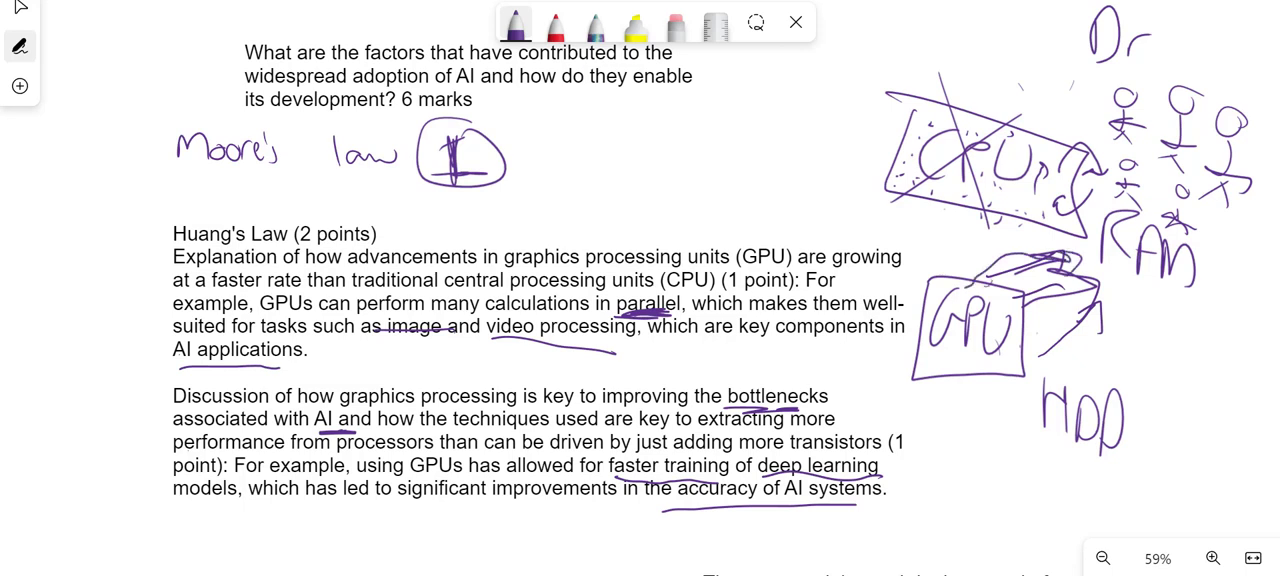
{"action": "mouse_move", "coordinate": [166, 294]}
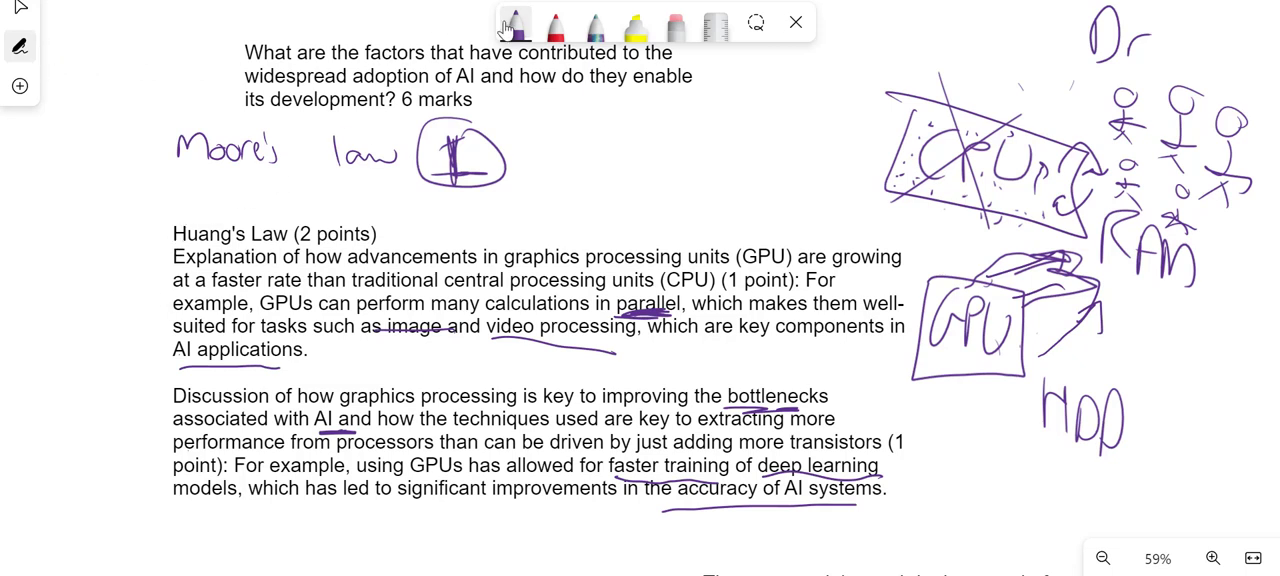
{"action": "left_click_drag", "start_coordinate": [192, 170], "coordinate": [240, 185]}
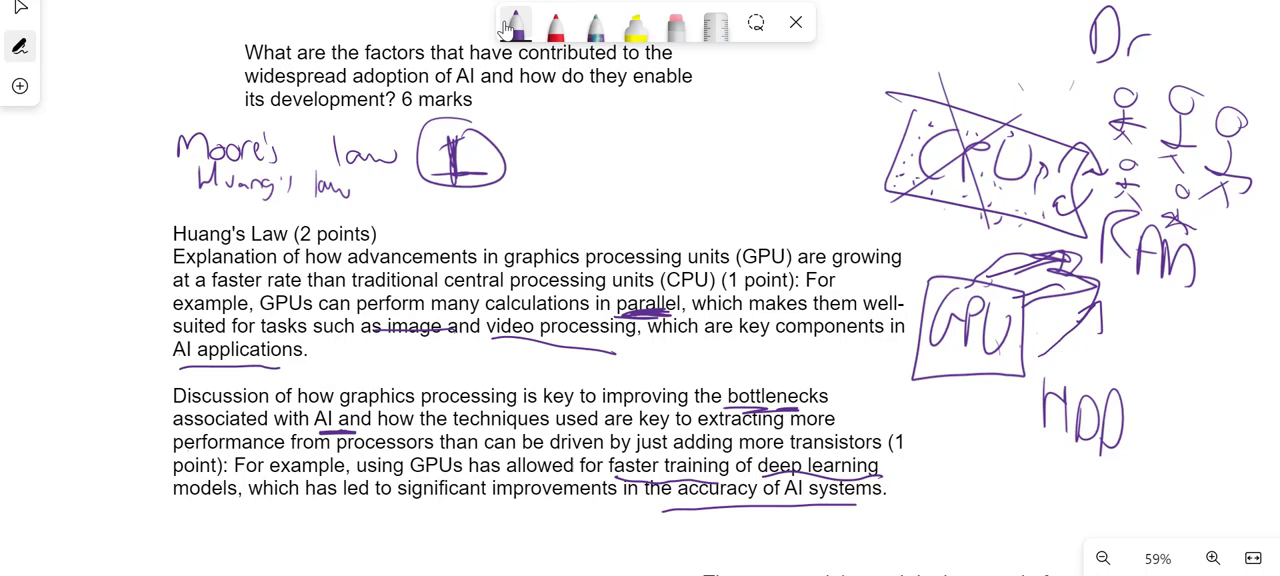
{"action": "left_click_drag", "start_coordinate": [635, 90], "coordinate": [698, 90]}
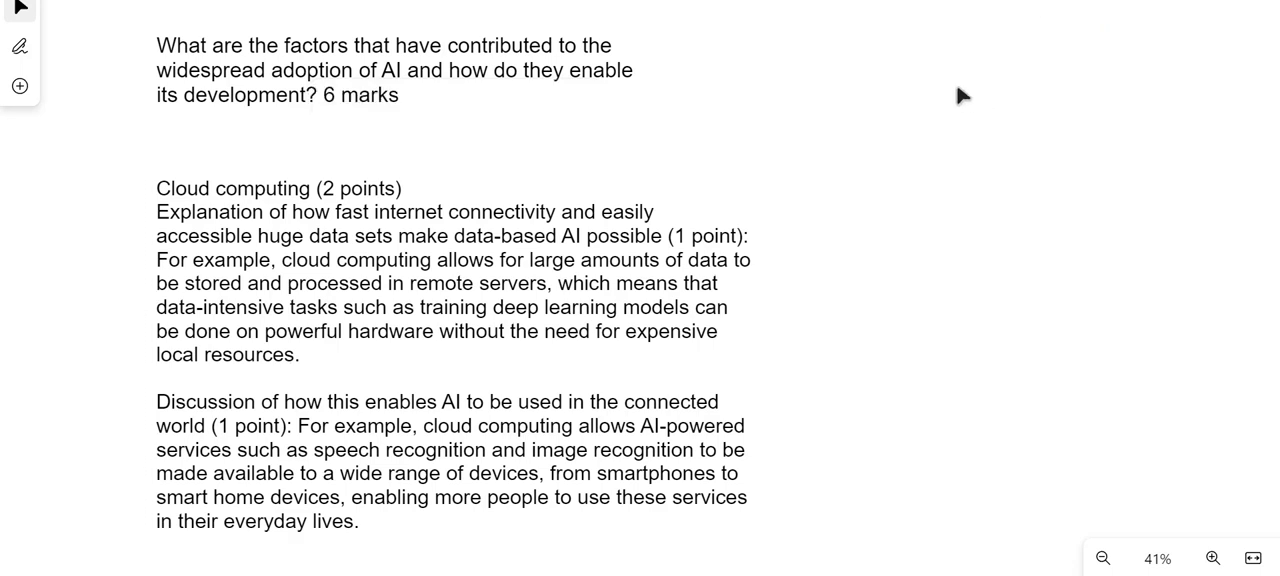
{"action": "mouse_move", "coordinate": [1024, 52]}
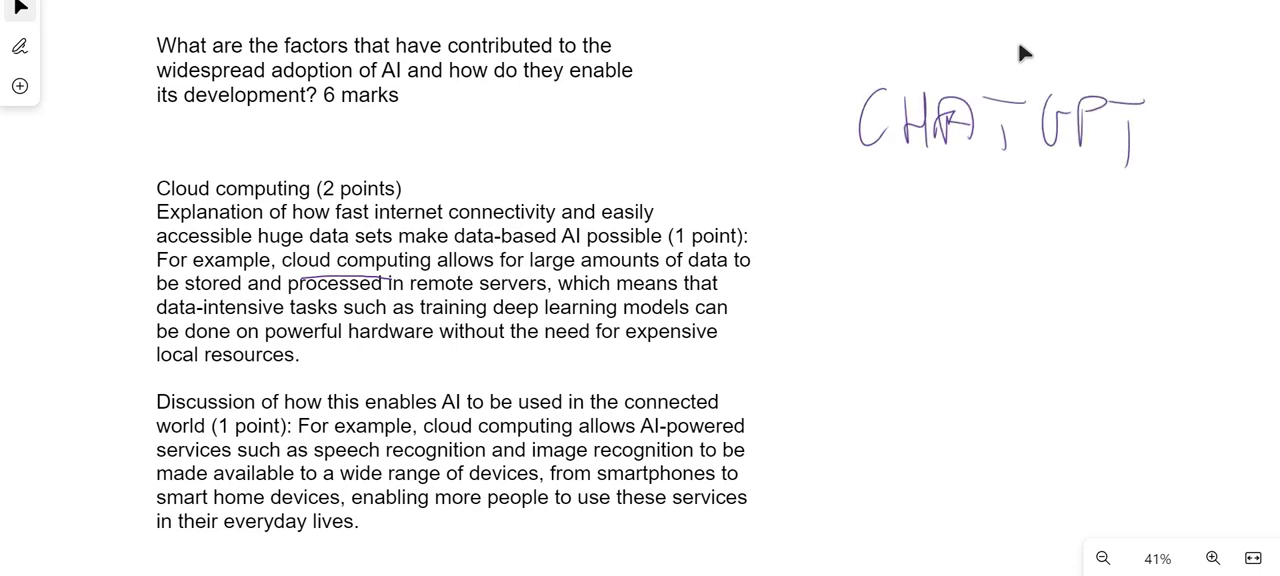
- Draw four data boxes with a base bar, upward and linking arrows, all framed
{"action": "left_click_drag", "start_coordinate": [810, 205], "coordinate": [880, 340]}
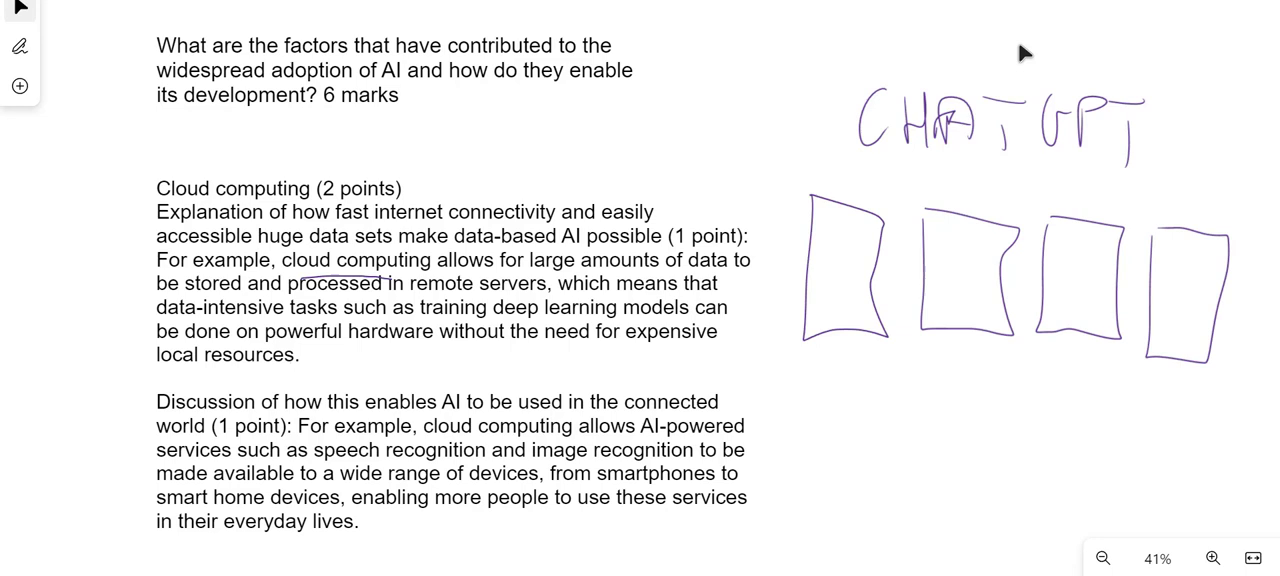
{"action": "left_click_drag", "start_coordinate": [835, 500], "coordinate": [833, 527]}
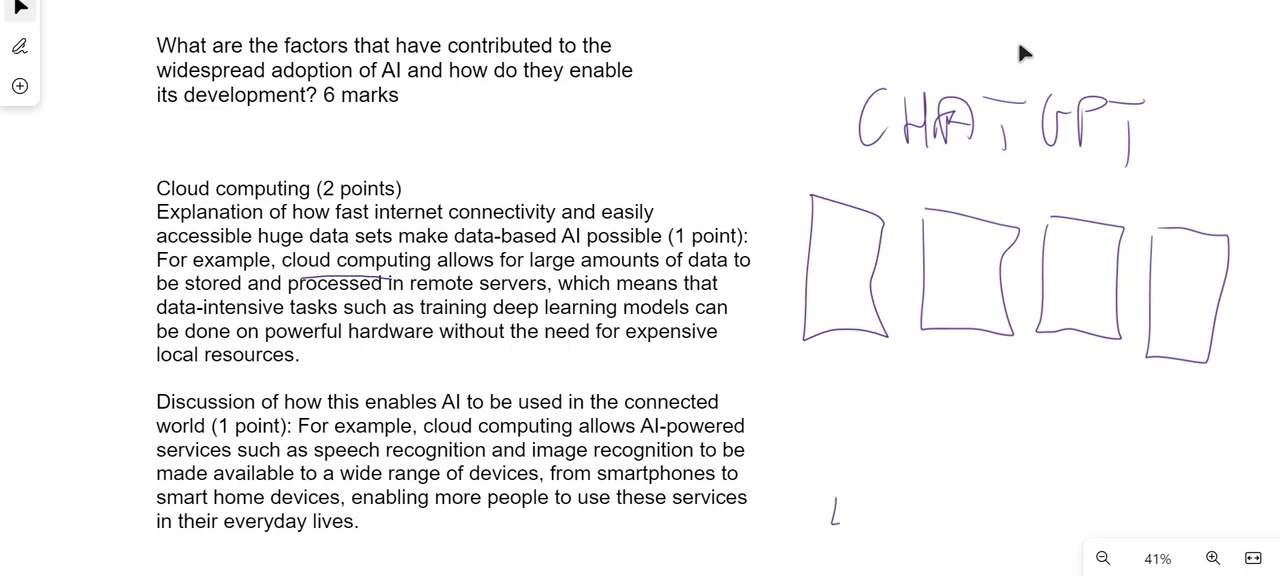
{"action": "left_click_drag", "start_coordinate": [835, 512], "coordinate": [1055, 515]}
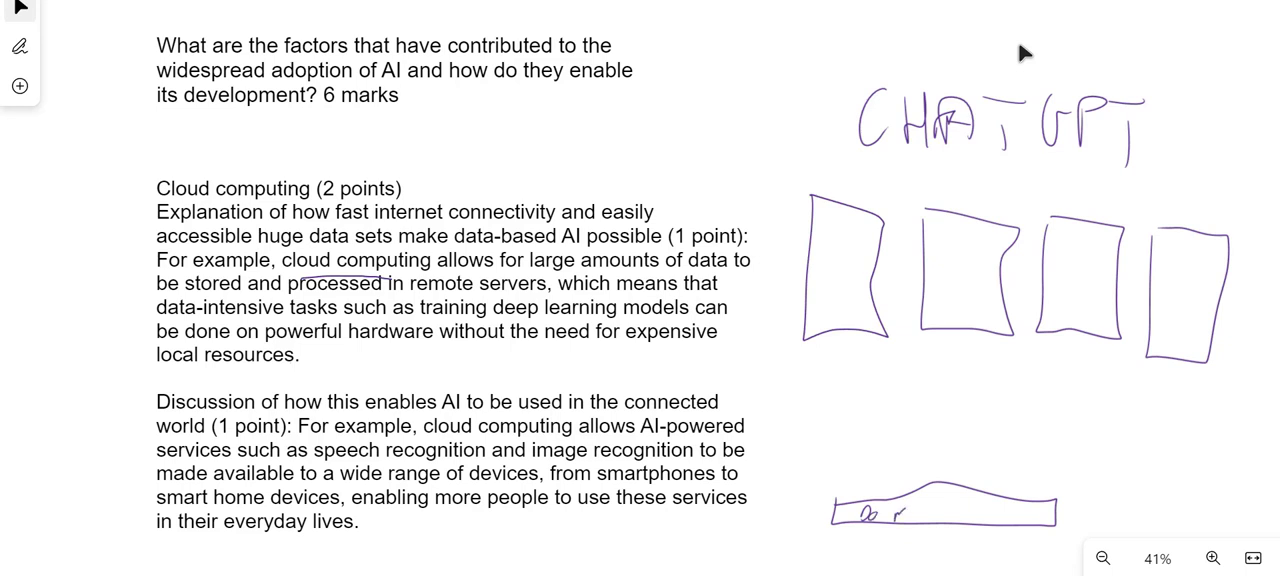
{"action": "left_click_drag", "start_coordinate": [855, 460], "coordinate": [865, 375]}
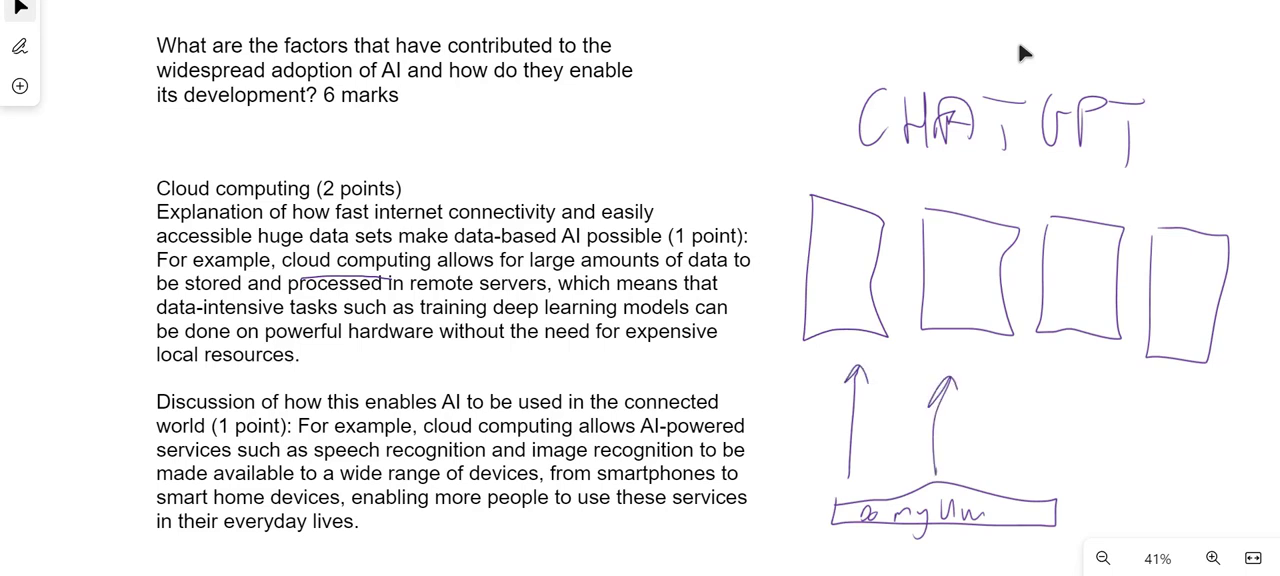
{"action": "left_click_drag", "start_coordinate": [1030, 480], "coordinate": [1050, 380]}
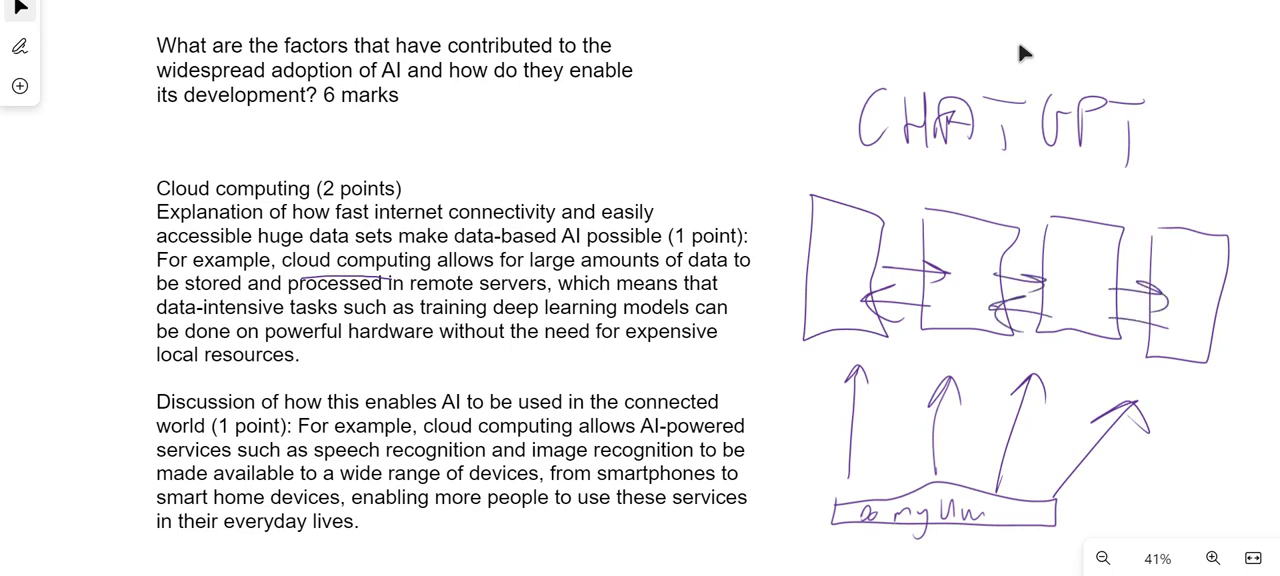
{"action": "type", "text": "Da"}
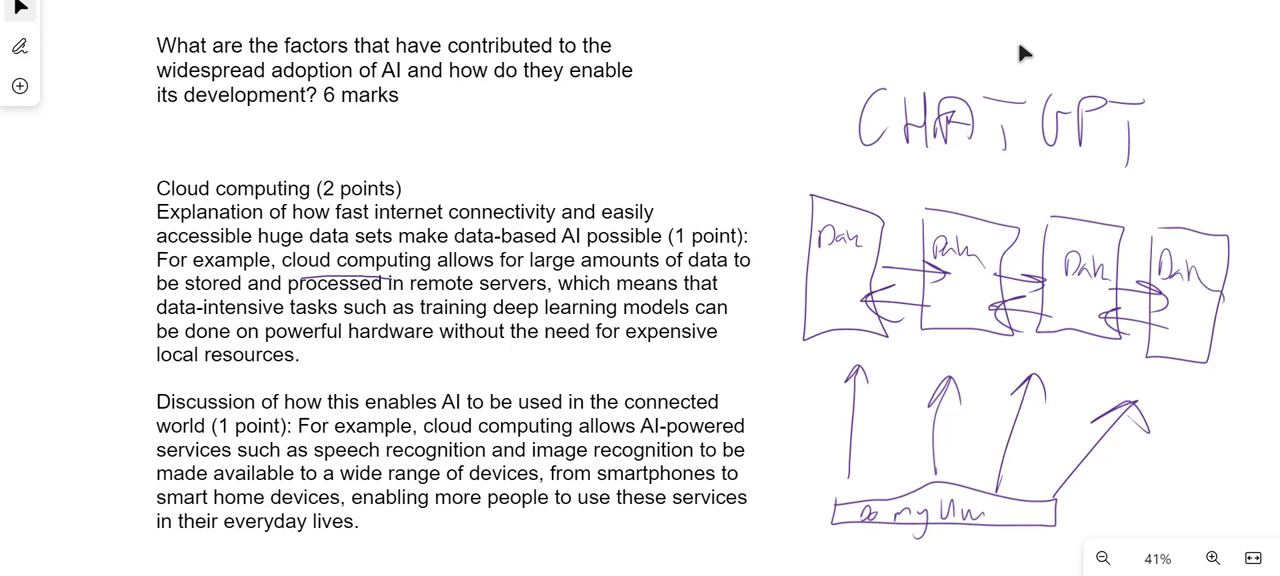
{"action": "left_click_drag", "start_coordinate": [788, 160], "coordinate": [1235, 385]}
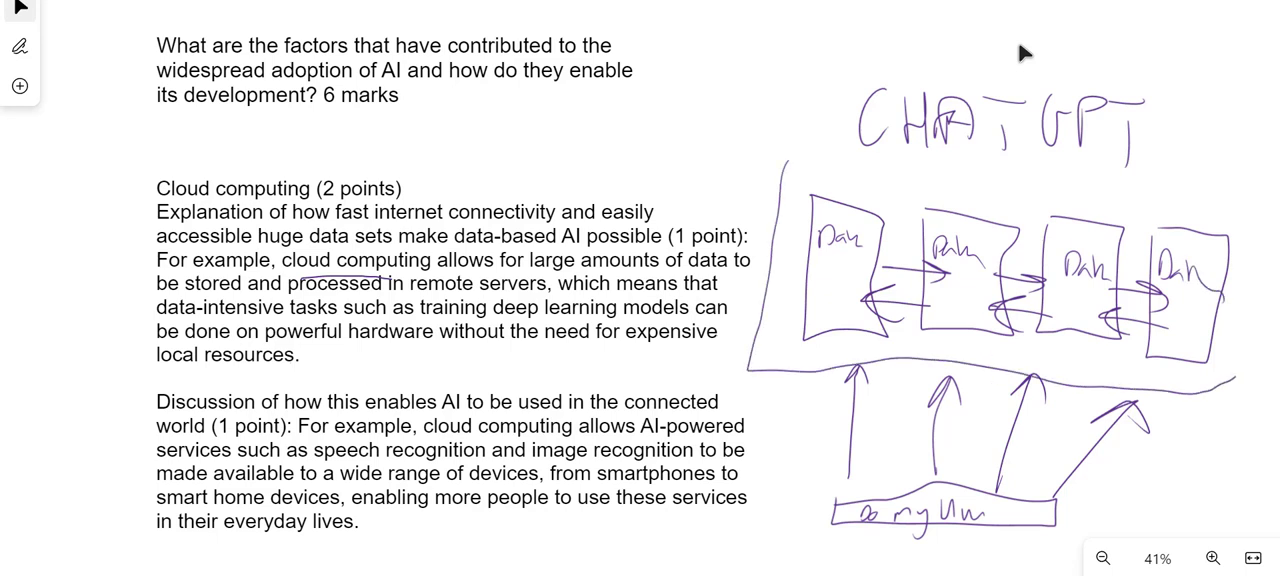
- Underline internet, data sets, stored, processed and powerful hardware; label Cloud, Bing and Google
{"action": "left_click_drag", "start_coordinate": [805, 150], "coordinate": [1245, 390]}
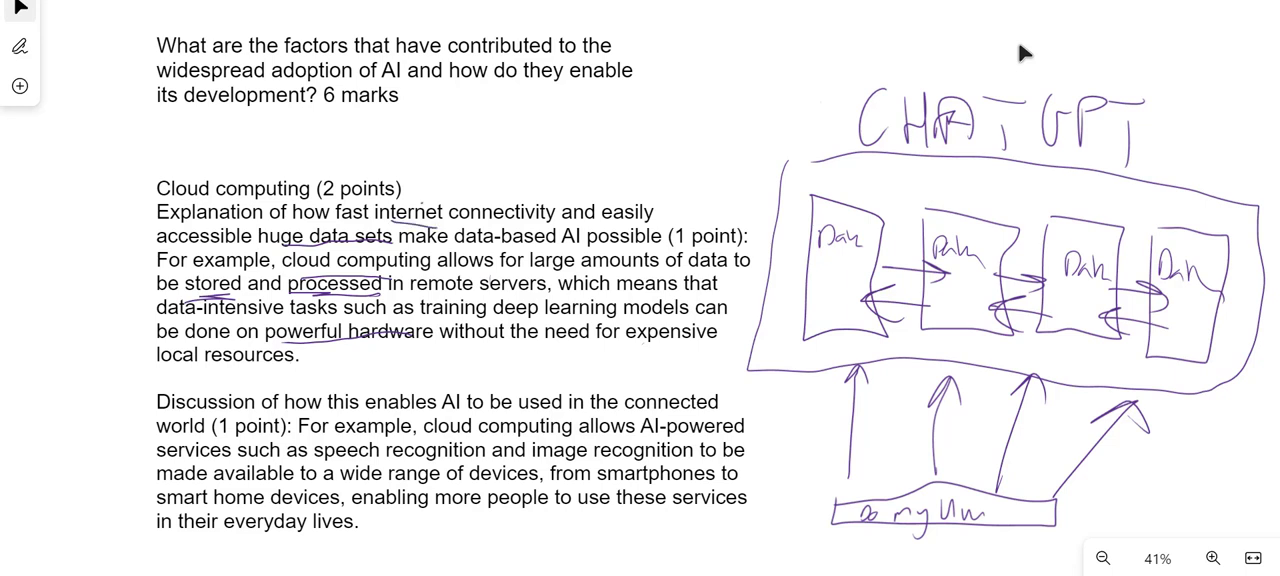
{"action": "left_click_drag", "start_coordinate": [420, 205], "coordinate": [745, 128]}
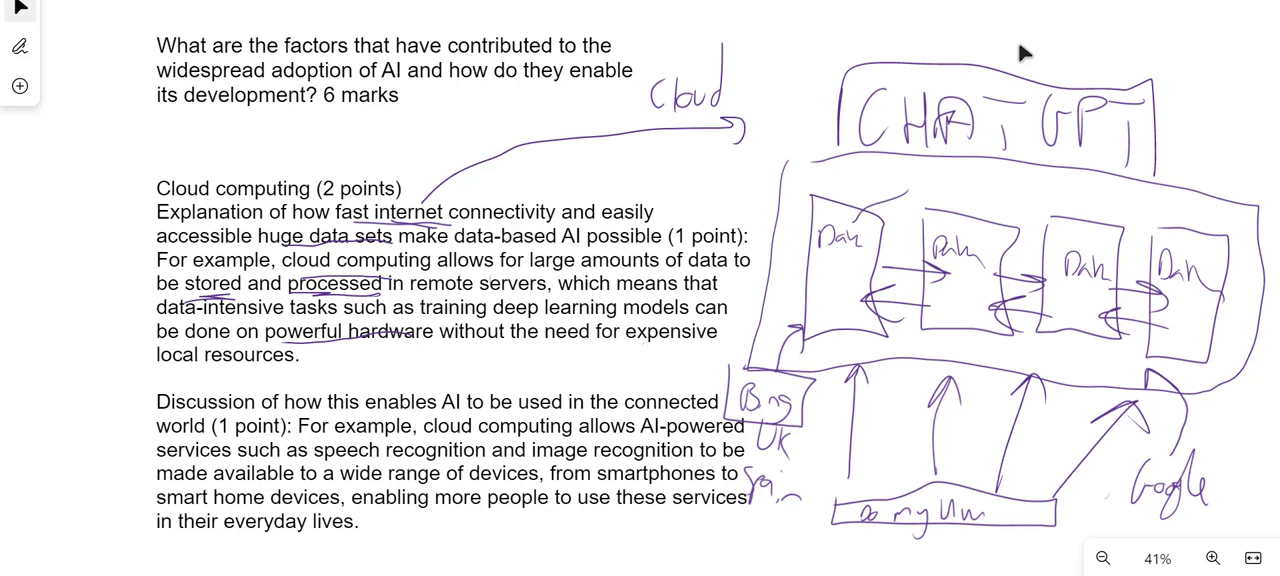
{"action": "mouse_move", "coordinate": [1005, 21]}
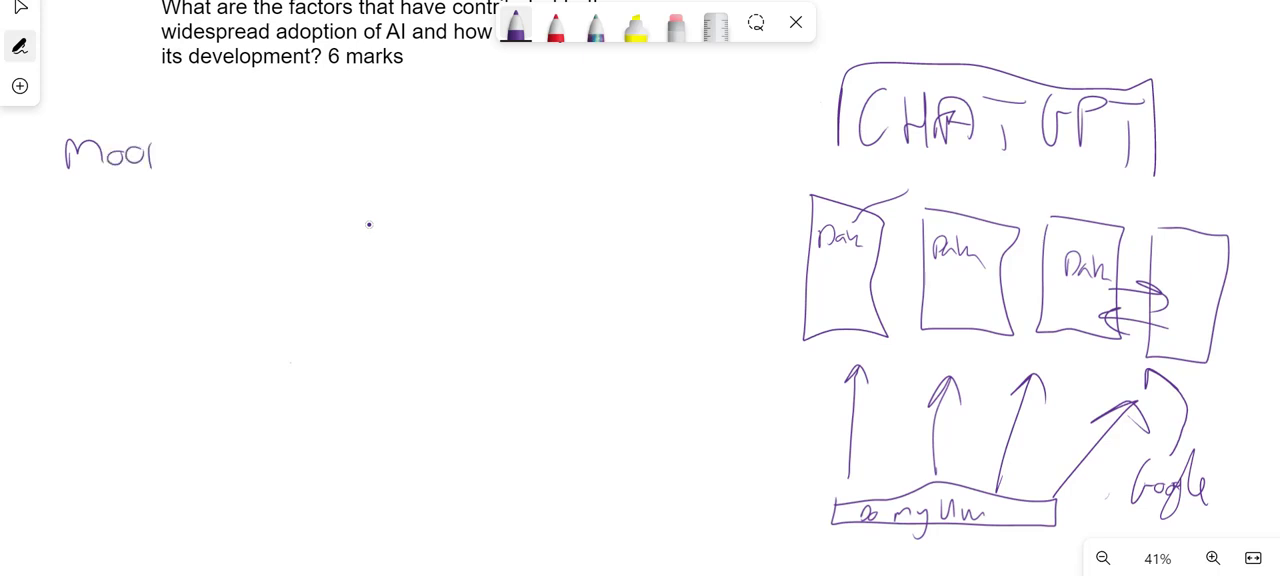
- Sketch a CPU box under Moore's, Huang's law and Cloud columns, and GPU video notes
{"action": "left_click_drag", "start_coordinate": [90, 263], "coordinate": [325, 432]}
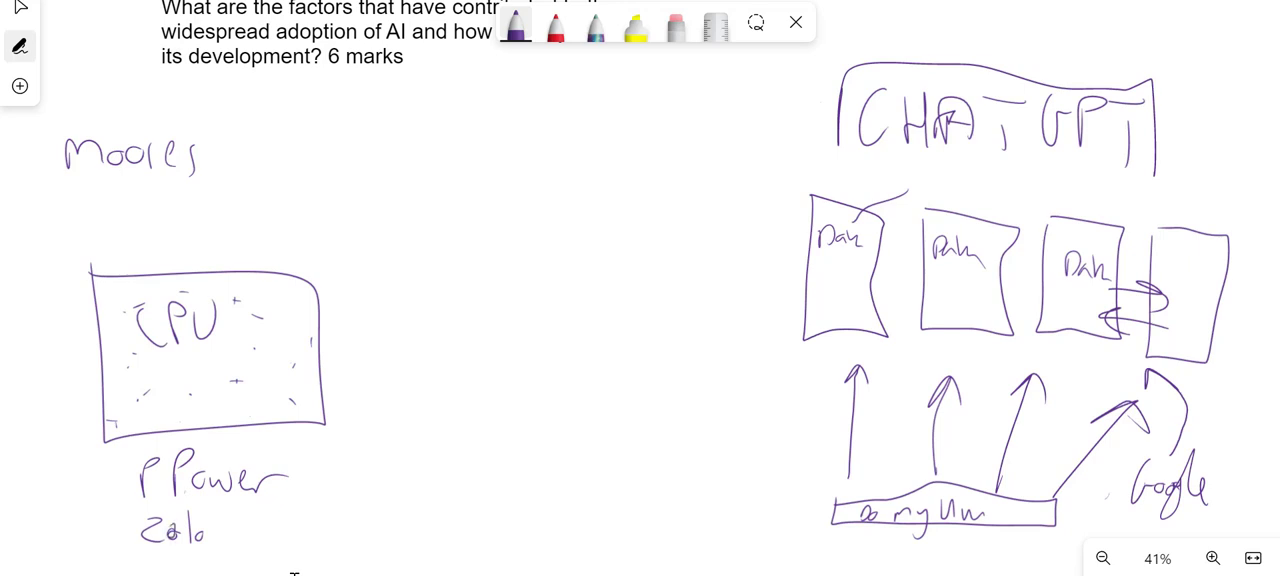
{"action": "left_click_drag", "start_coordinate": [378, 300], "coordinate": [595, 440]}
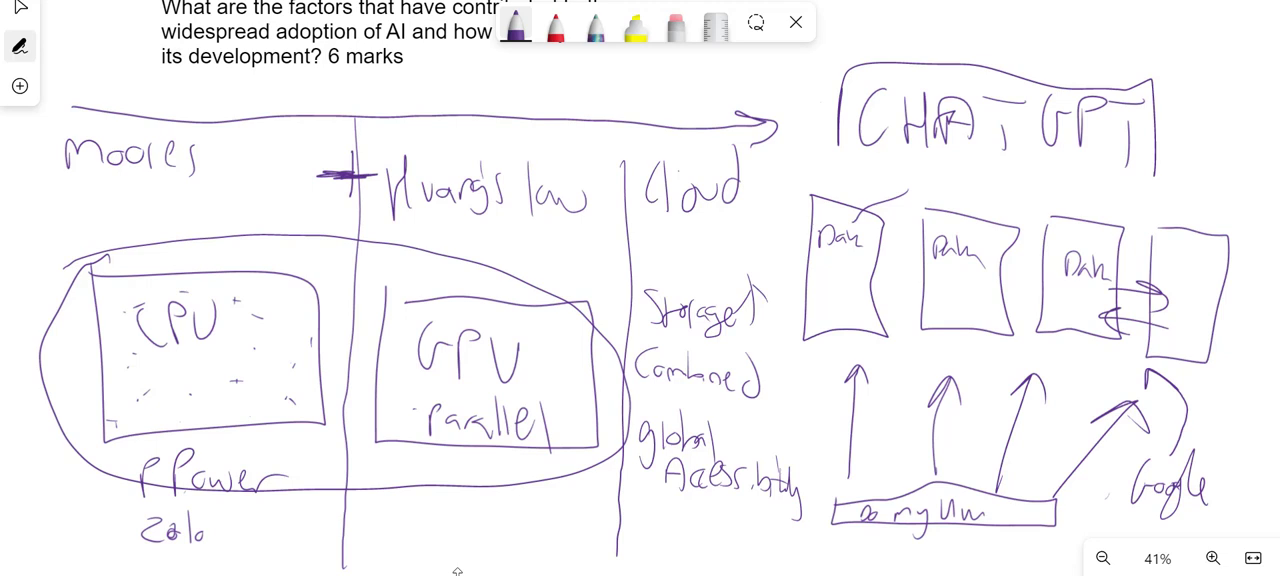
{"action": "left_click_drag", "start_coordinate": [408, 515], "coordinate": [600, 520]}
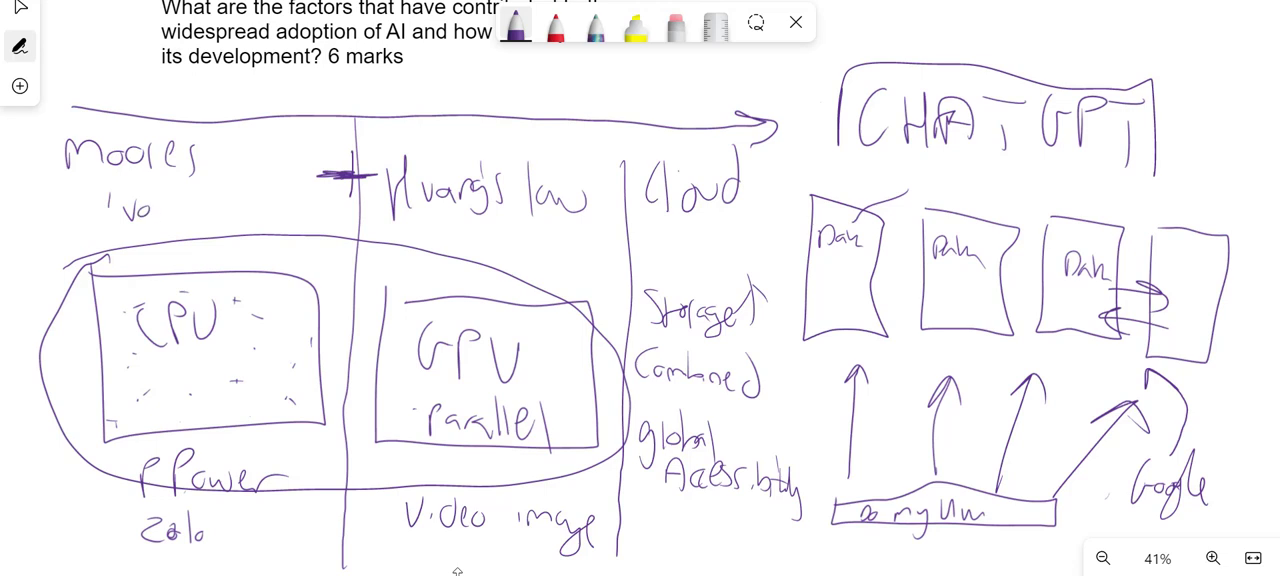
{"action": "left_click_drag", "start_coordinate": [160, 210], "coordinate": [250, 210]}
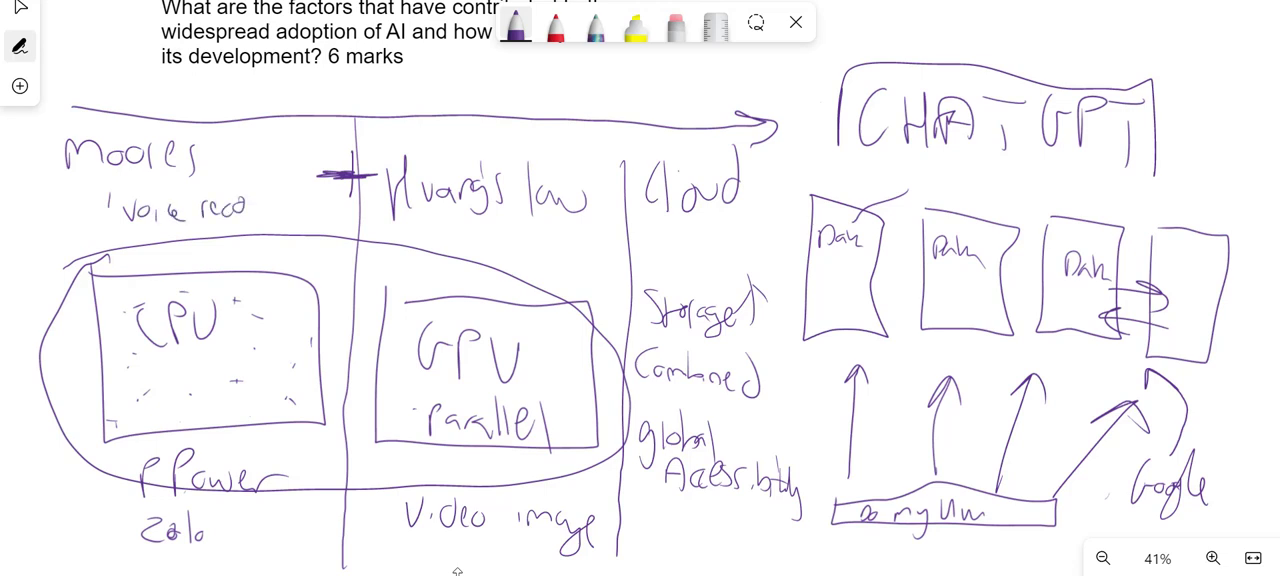